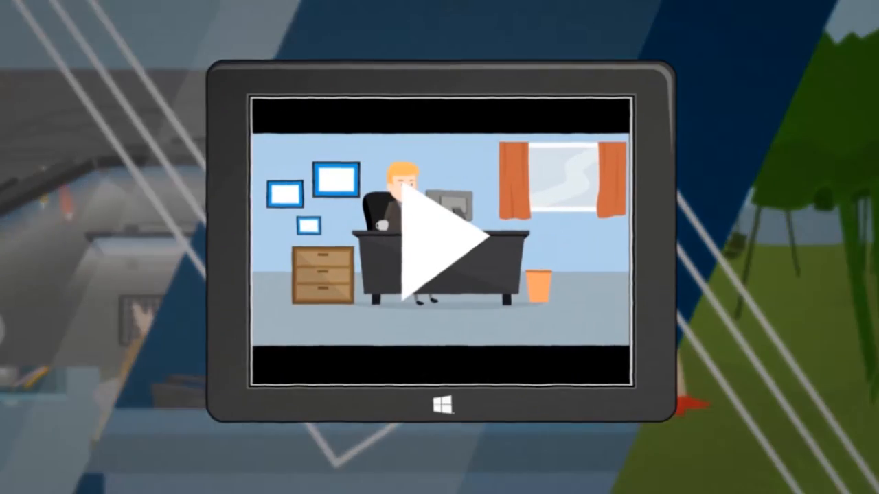
# - Start the animated video so the office worker at the desk fills the view
pyautogui.click(439, 236)
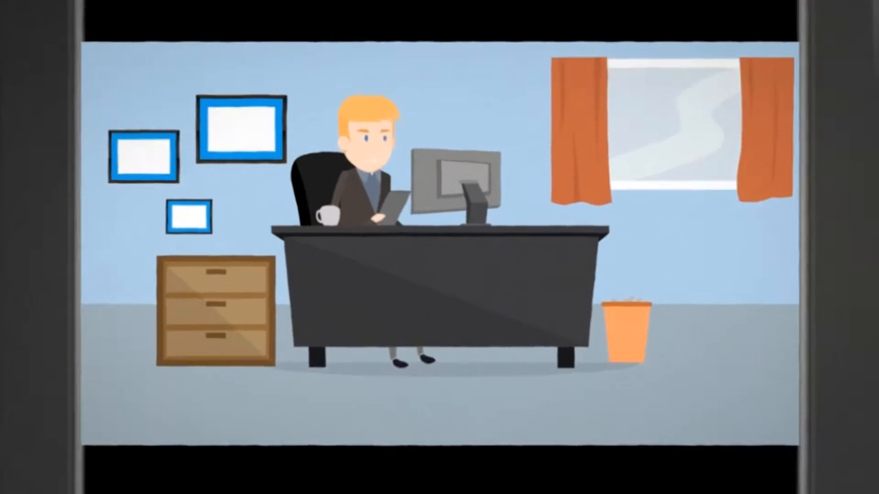